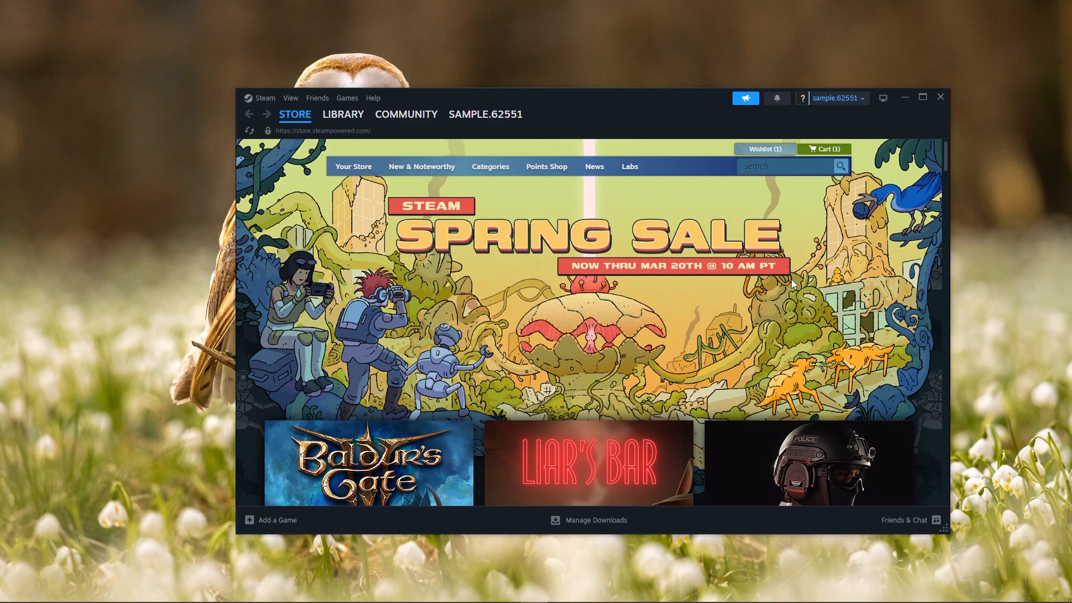
mouse_move(871, 424)
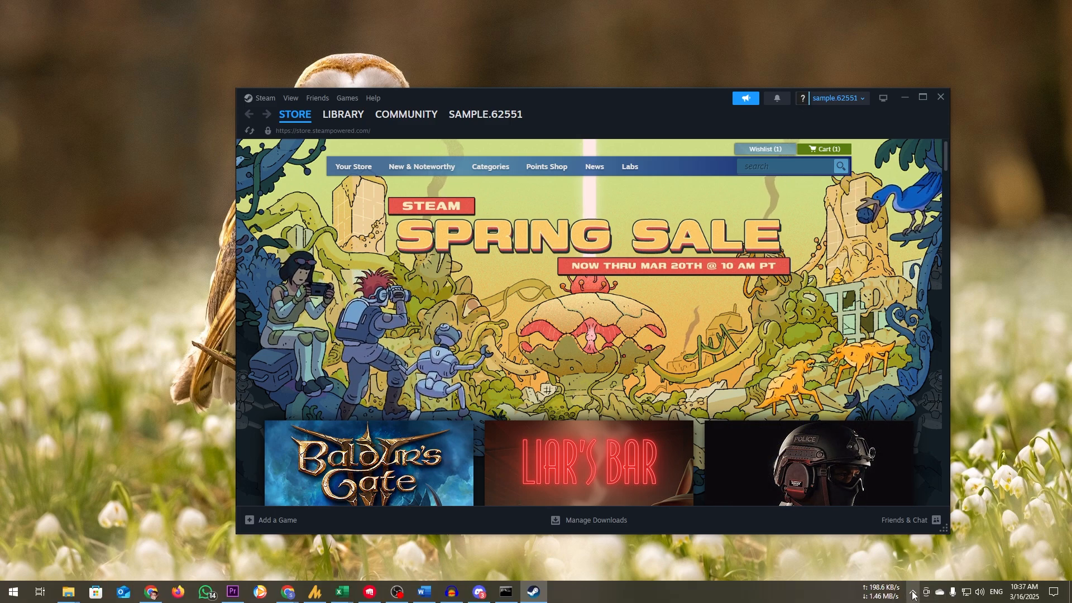
Reveal hidden tray icons to reach Steam's G:\Games\Steam install folder with steam.exe
click(898, 591)
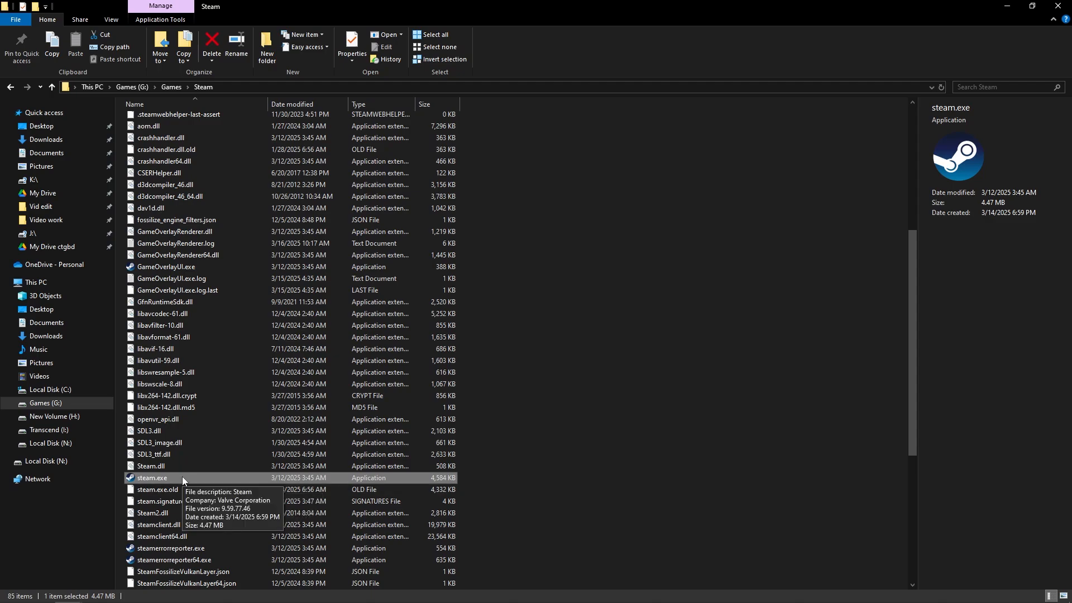
right_click(153, 477)
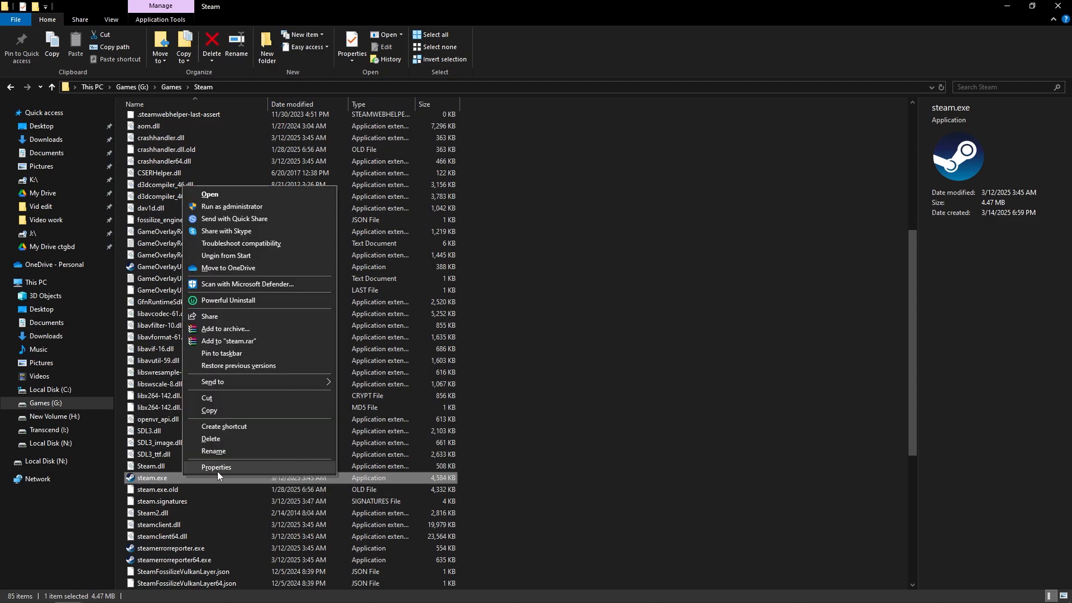
click(216, 466)
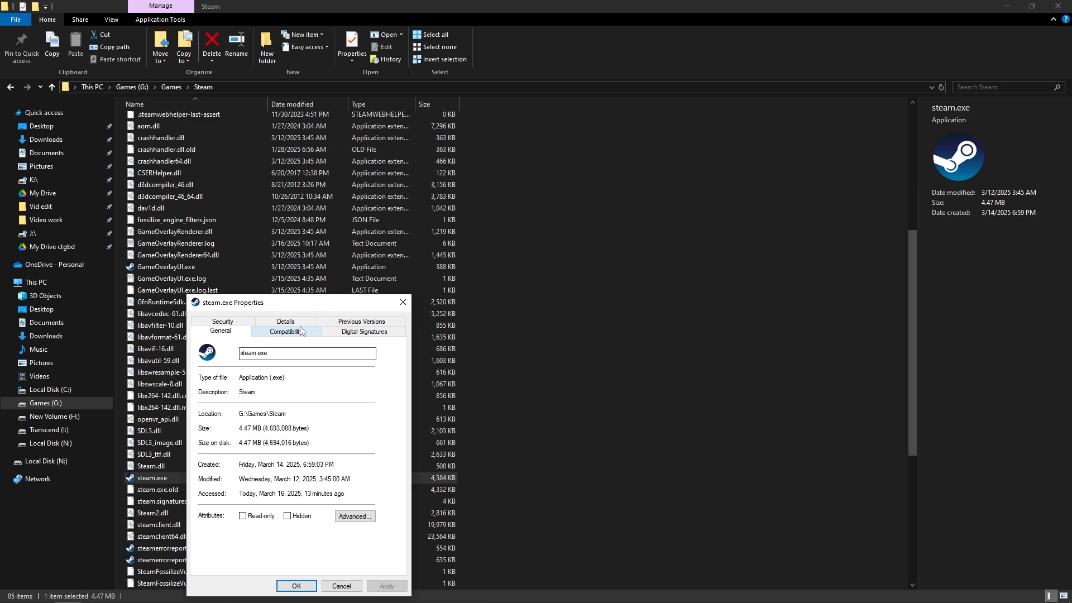
click(285, 331)
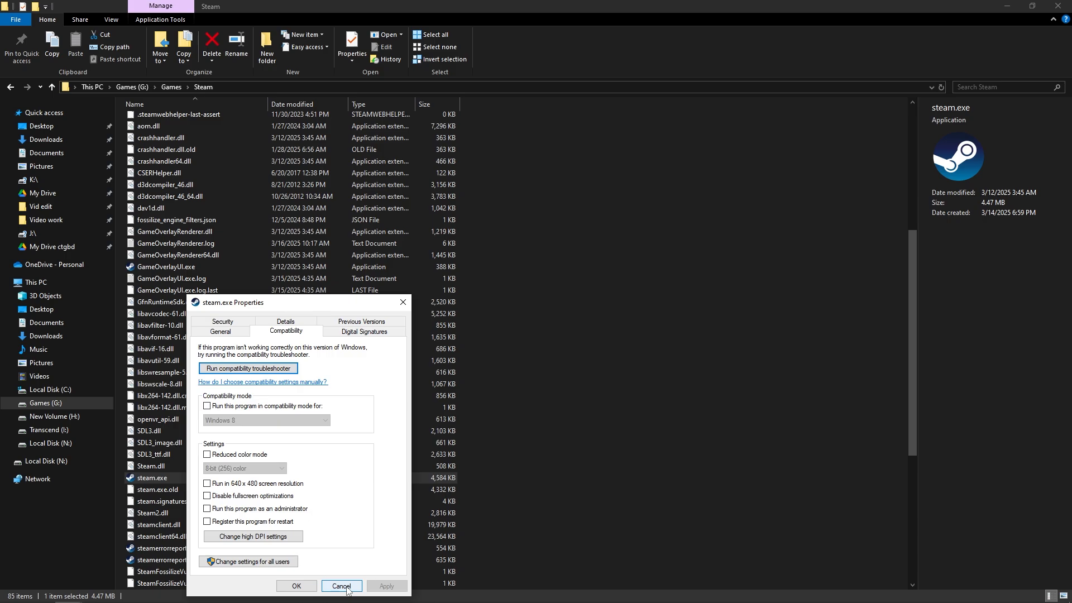
click(341, 586)
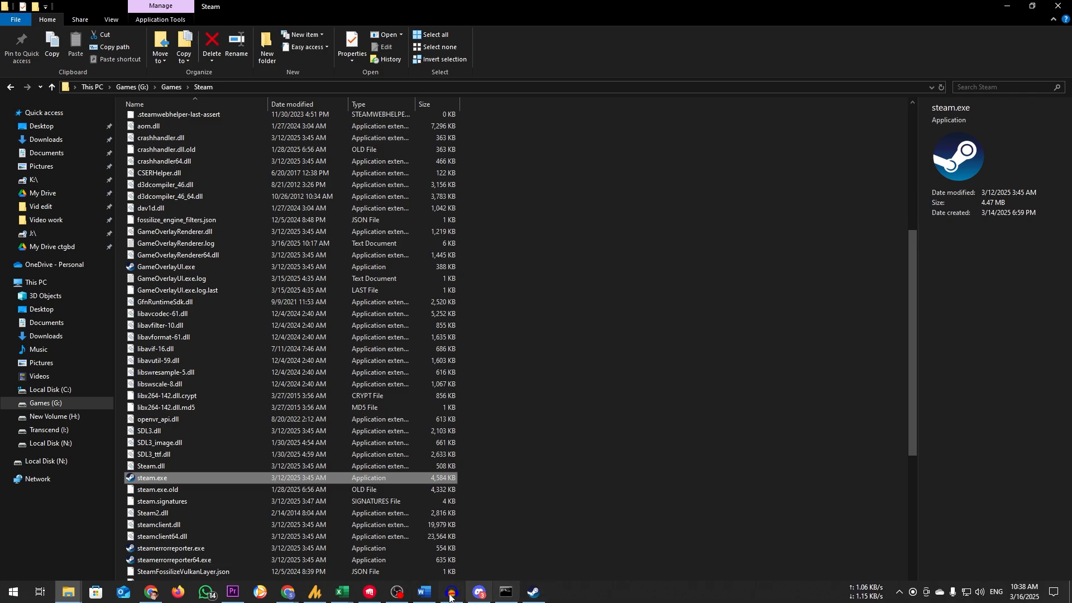
Show the Games (G:) library's maintenance options, including Repair Library, in Steam Storage settings
click(477, 592)
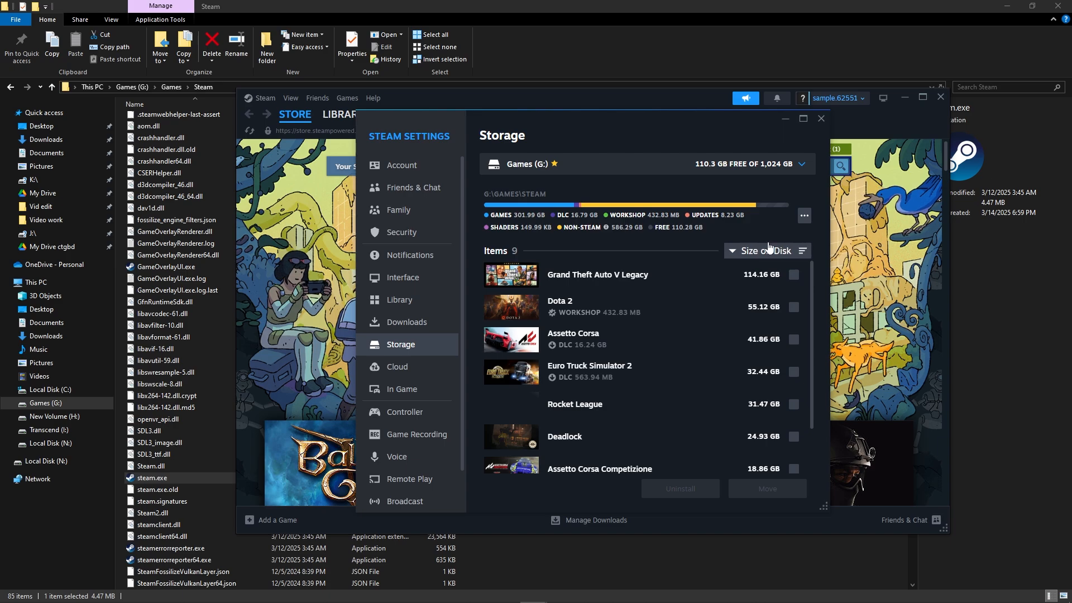
click(802, 164)
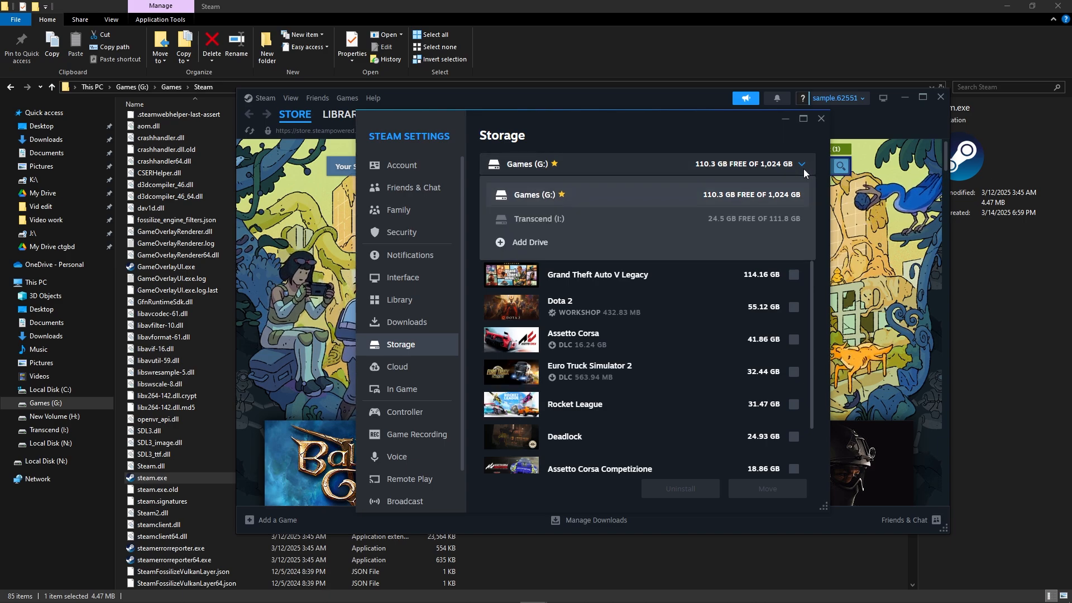
click(803, 215)
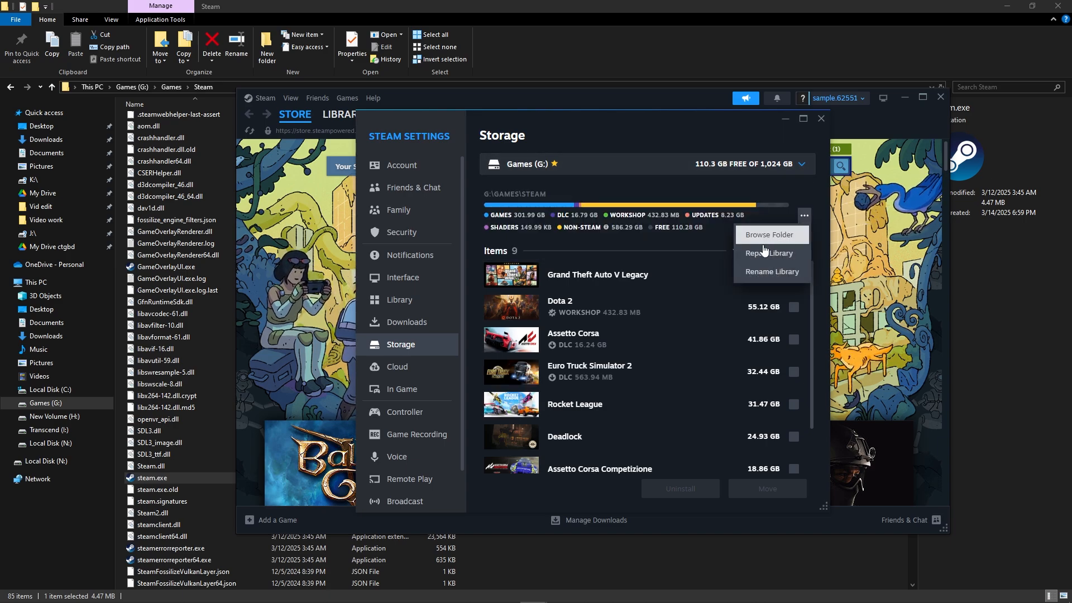
mouse_move(768, 253)
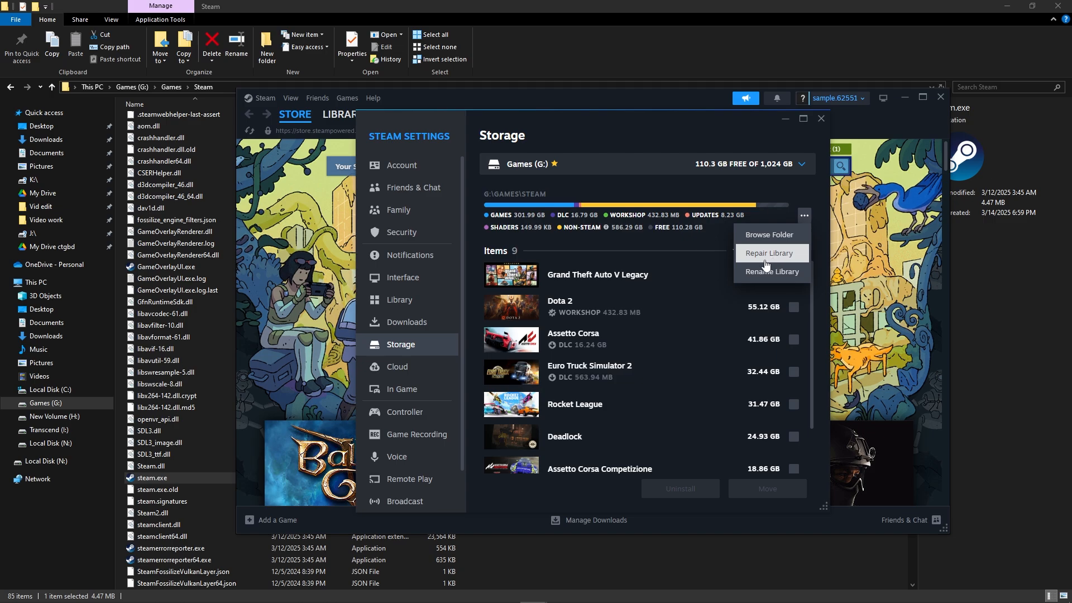
mouse_move(711, 266)
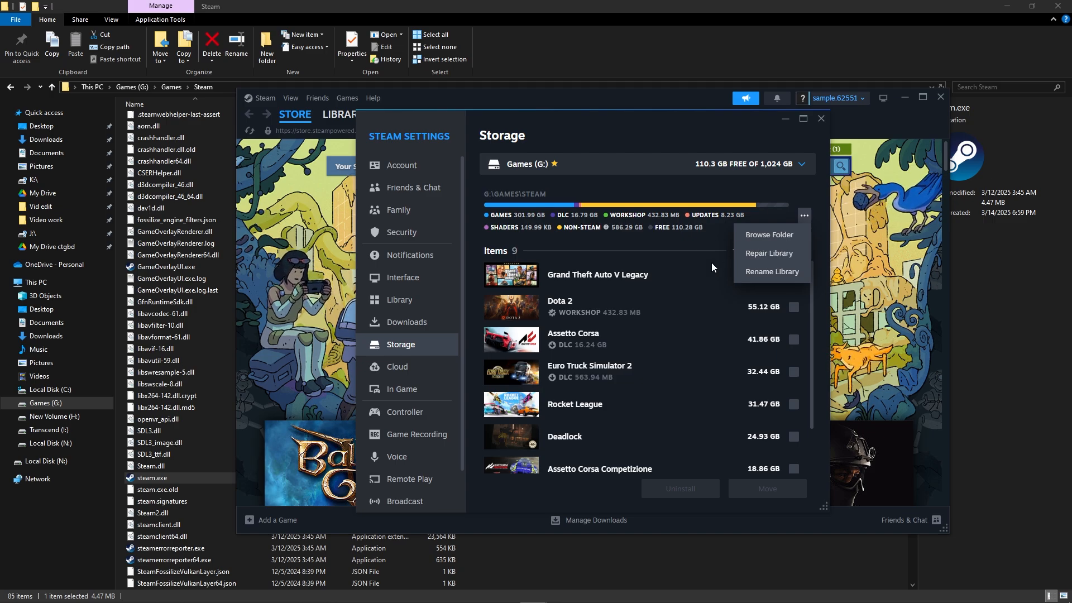
mouse_move(670, 243)
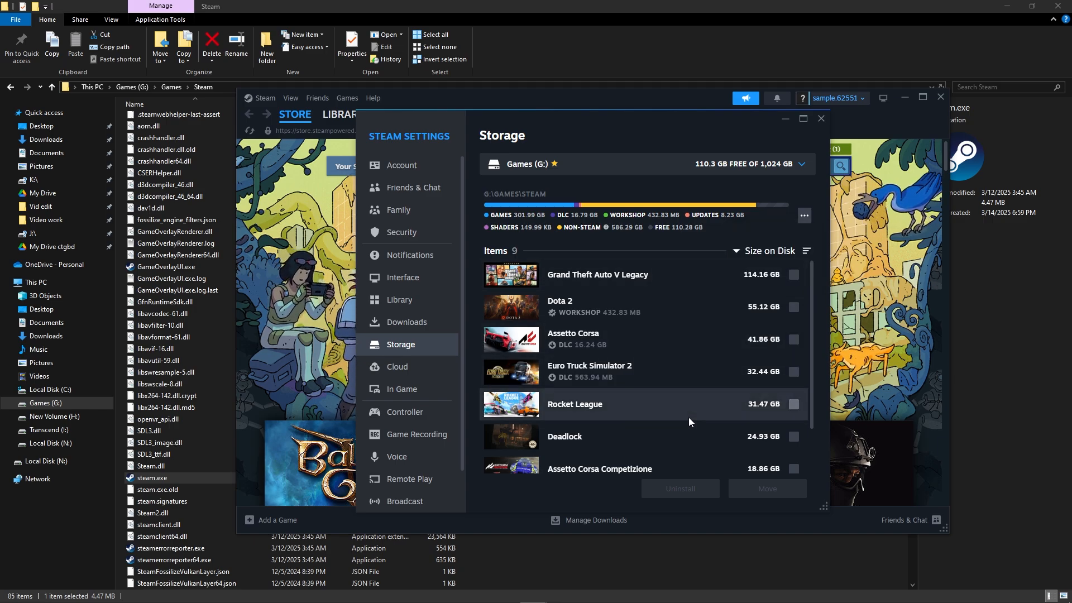
Scroll down, leaving the Steam Store page beside the File Explorer folder
scroll(down, 3)
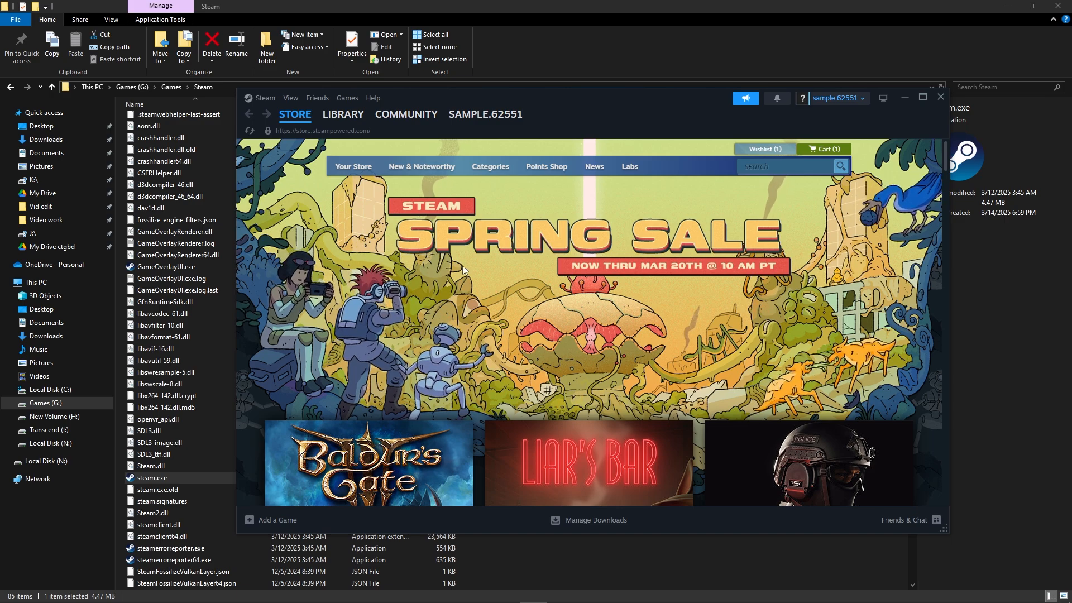
mouse_move(536, 338)
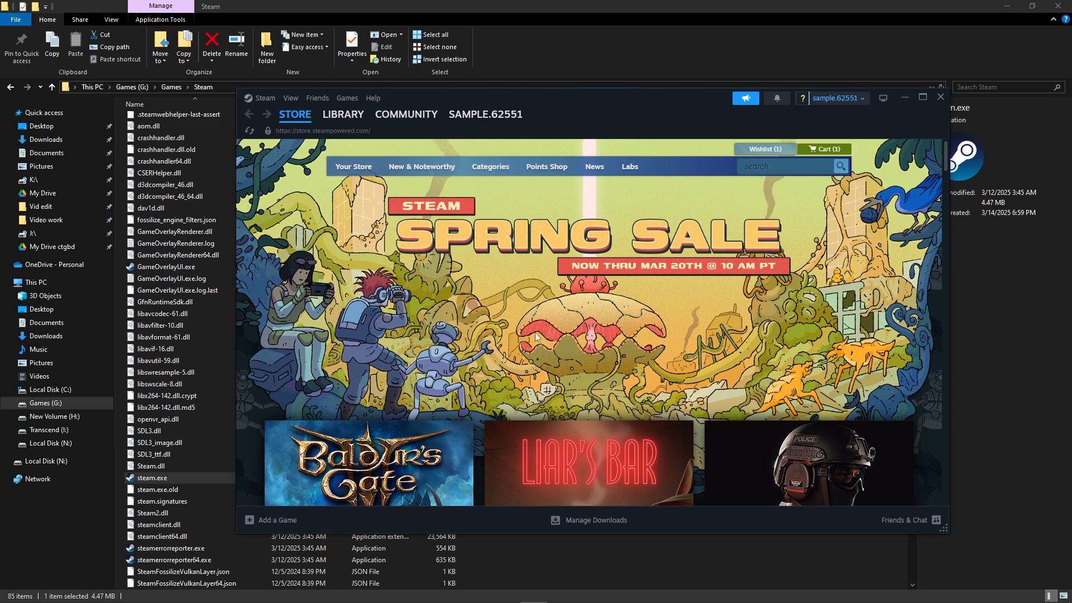